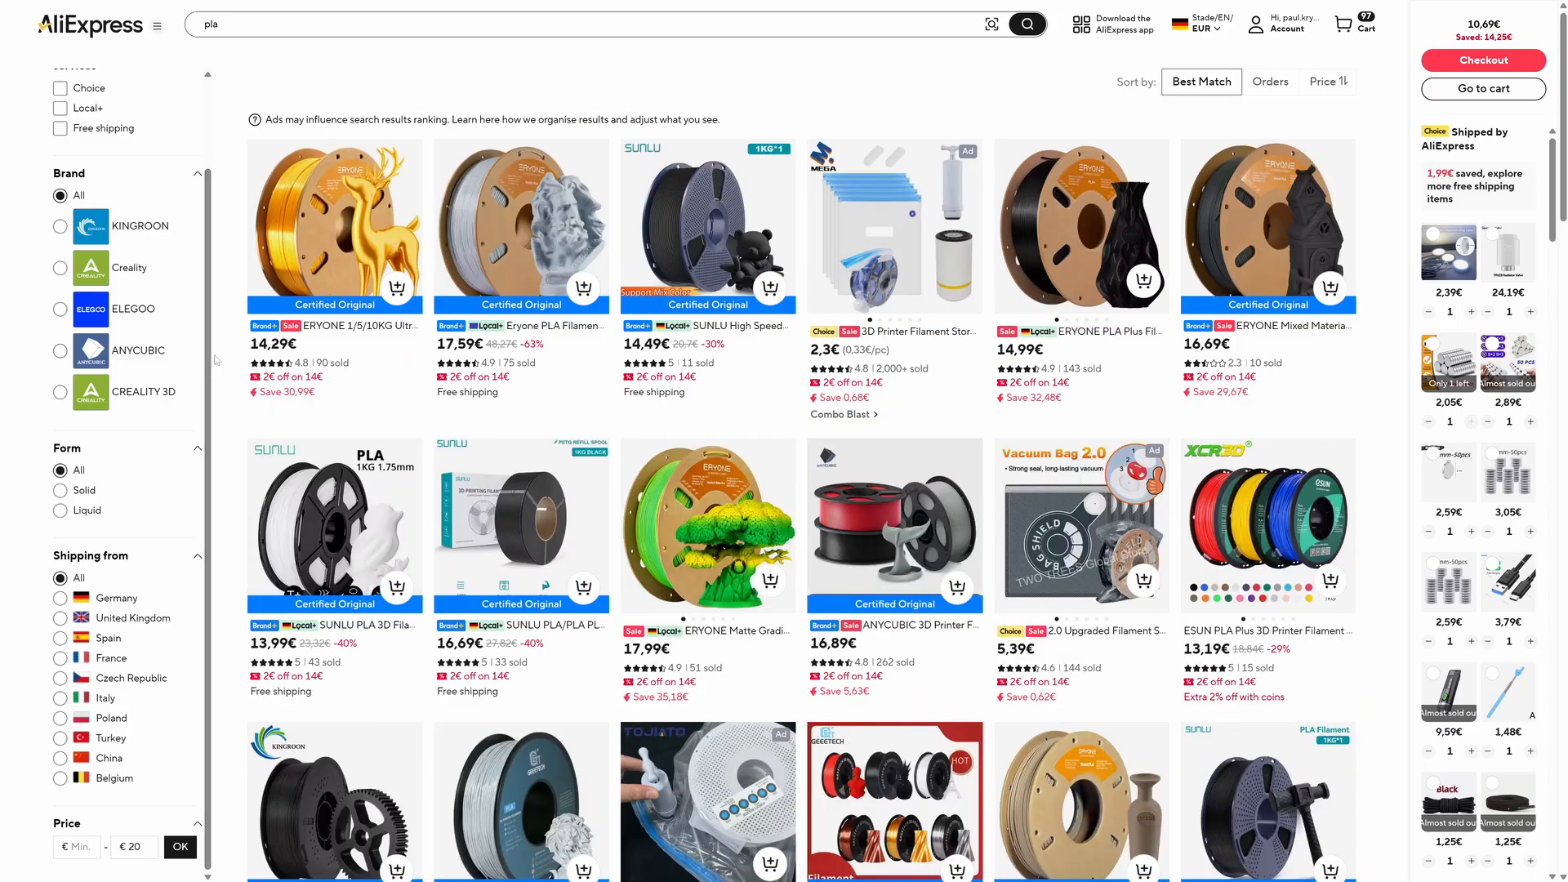
Open the Geeetech marble grey PLA listing and browse its customer review photos
{"action": "scroll", "scroll_direction": "down", "scroll_amount": 3}
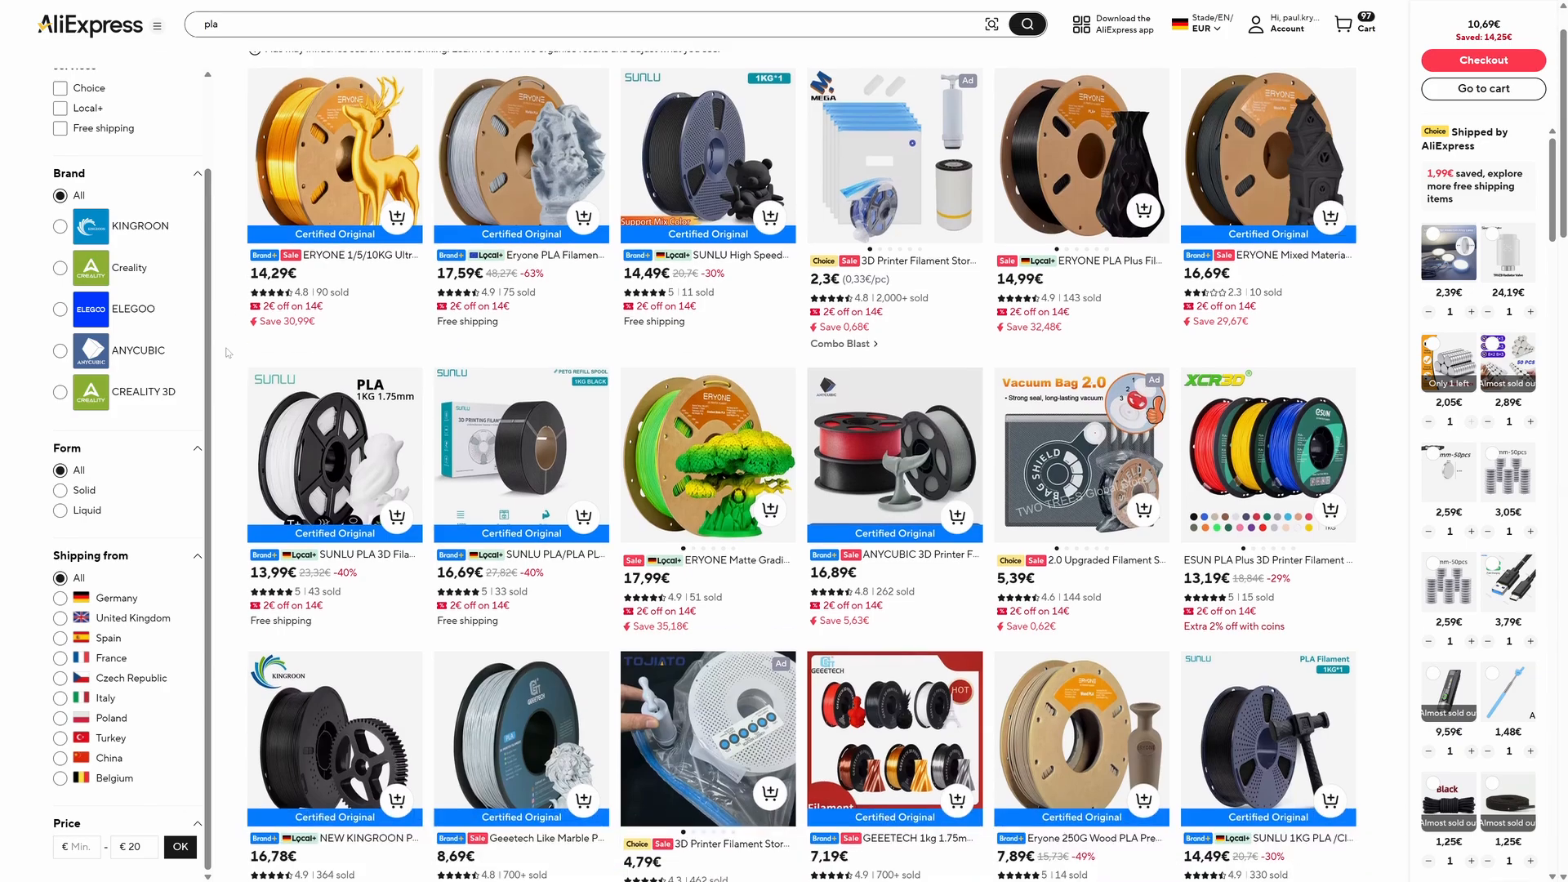
{"action": "scroll", "scroll_direction": "down", "scroll_amount": 3}
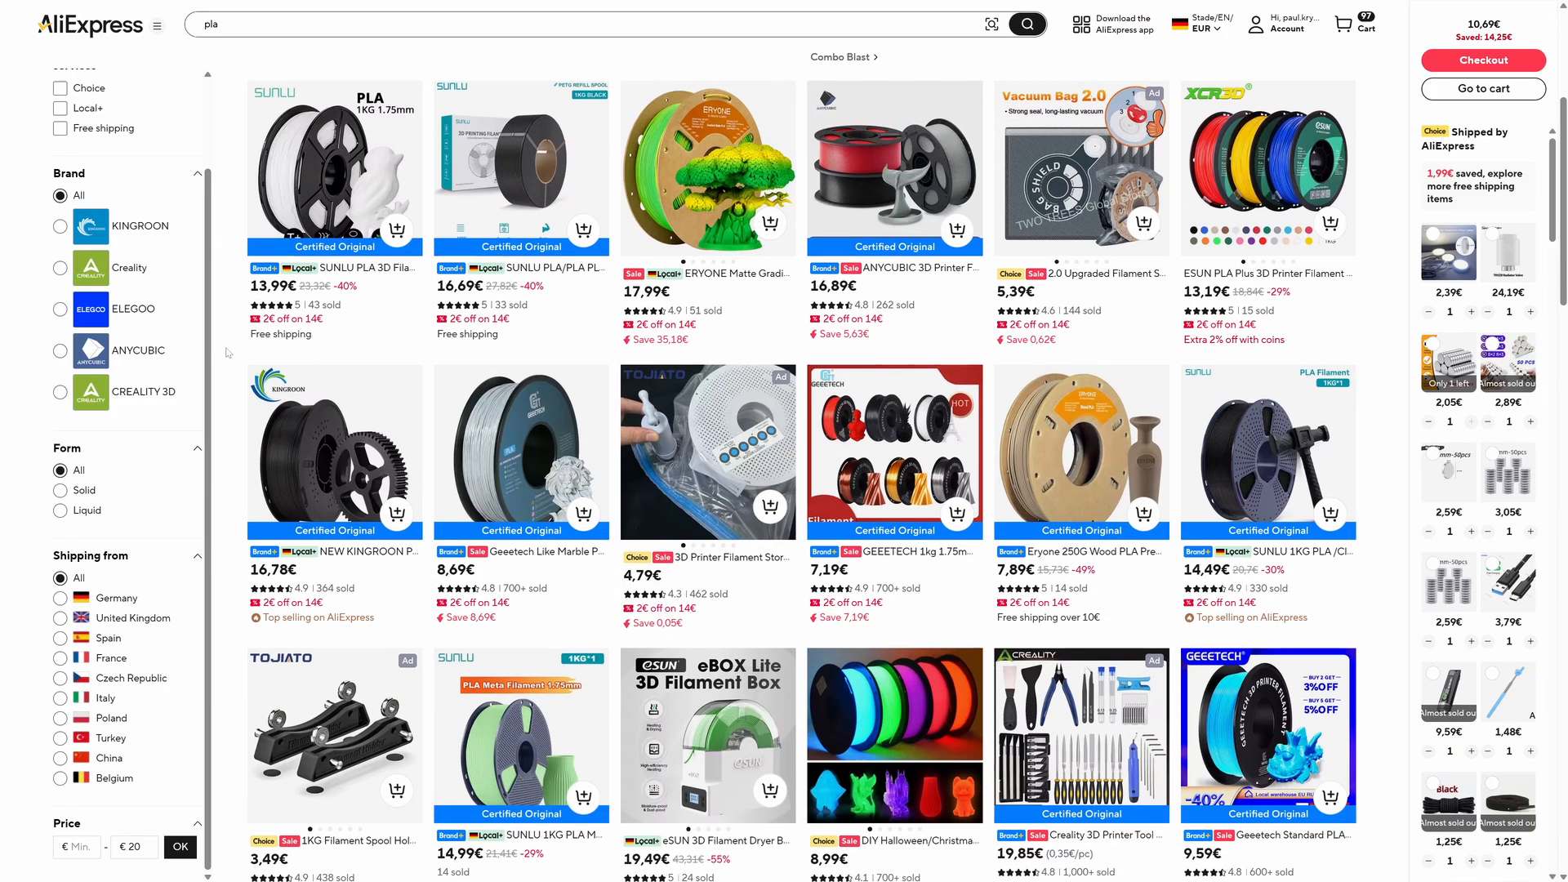
{"action": "scroll", "scroll_direction": "down", "scroll_amount": 3}
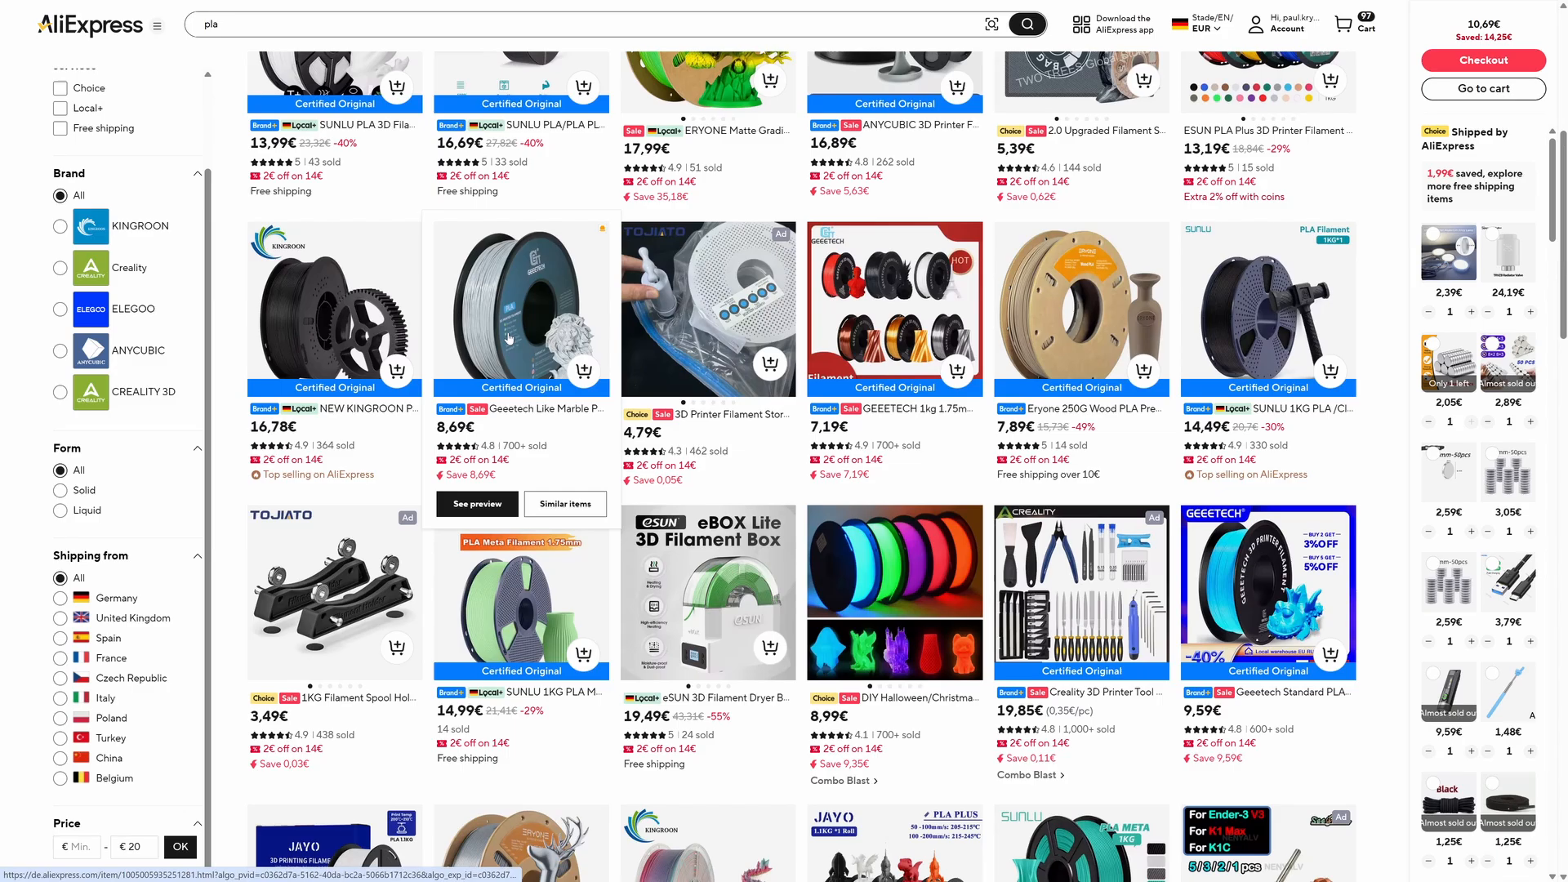
{"action": "left_click", "coordinate": [520, 311]}
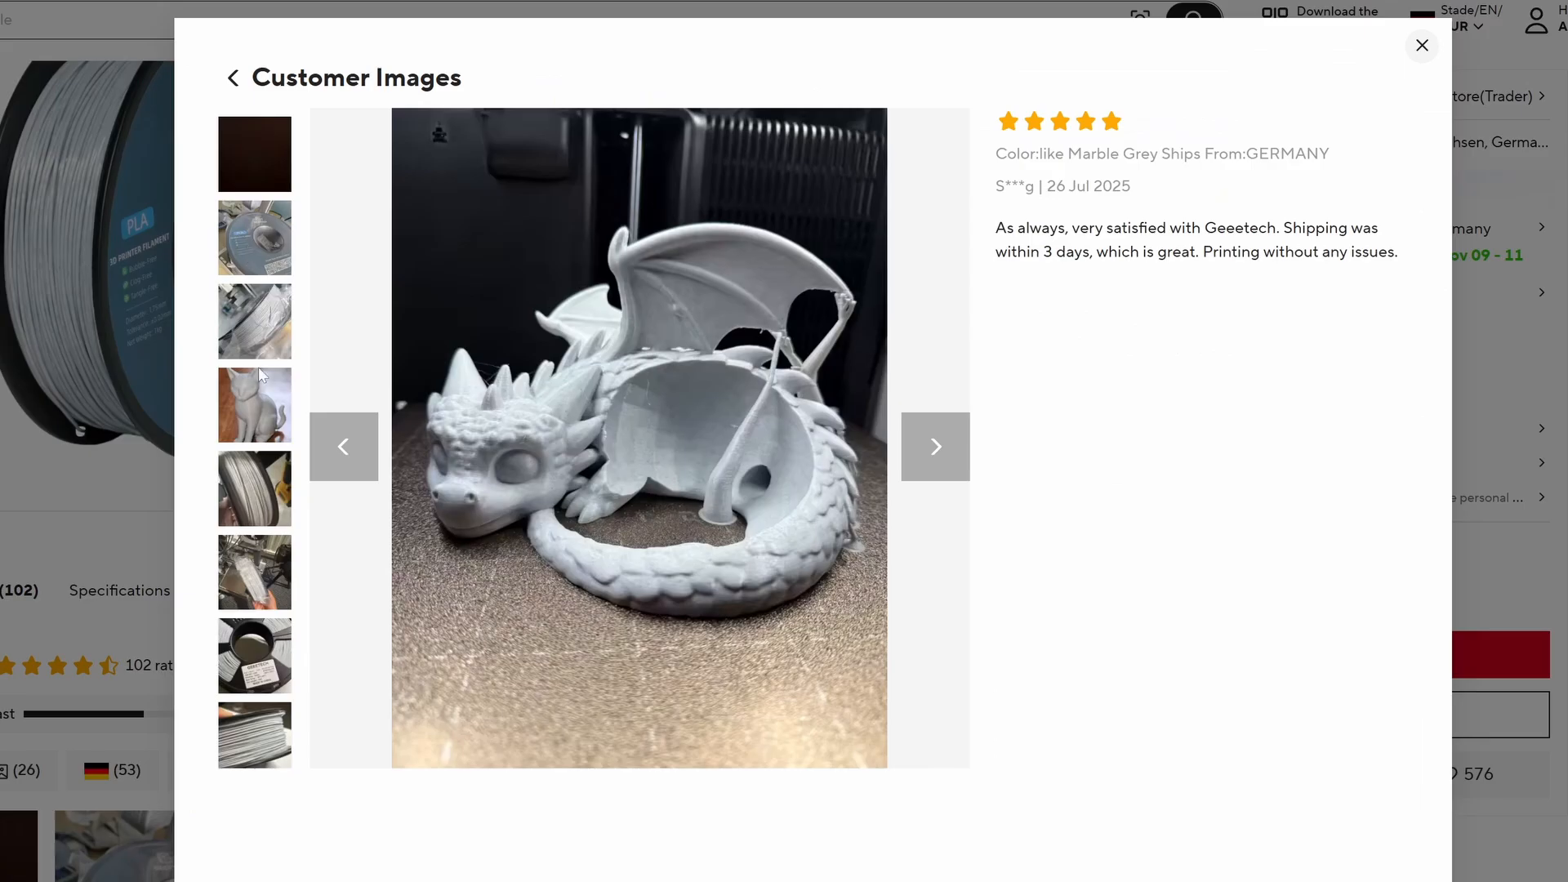
{"action": "left_click", "coordinate": [934, 446]}
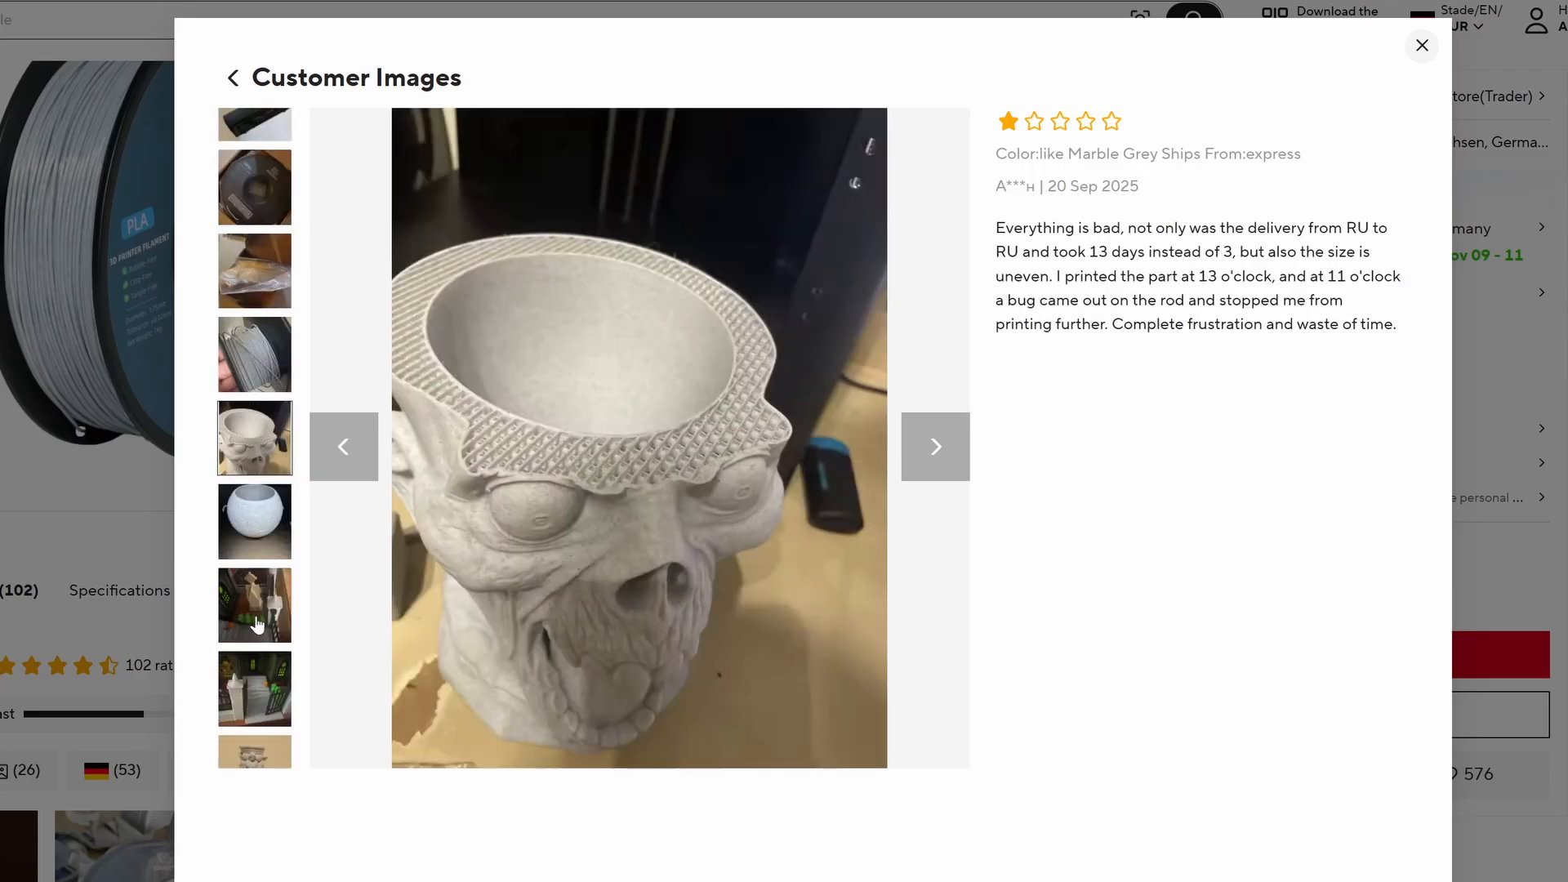
{"action": "left_click", "coordinate": [934, 446]}
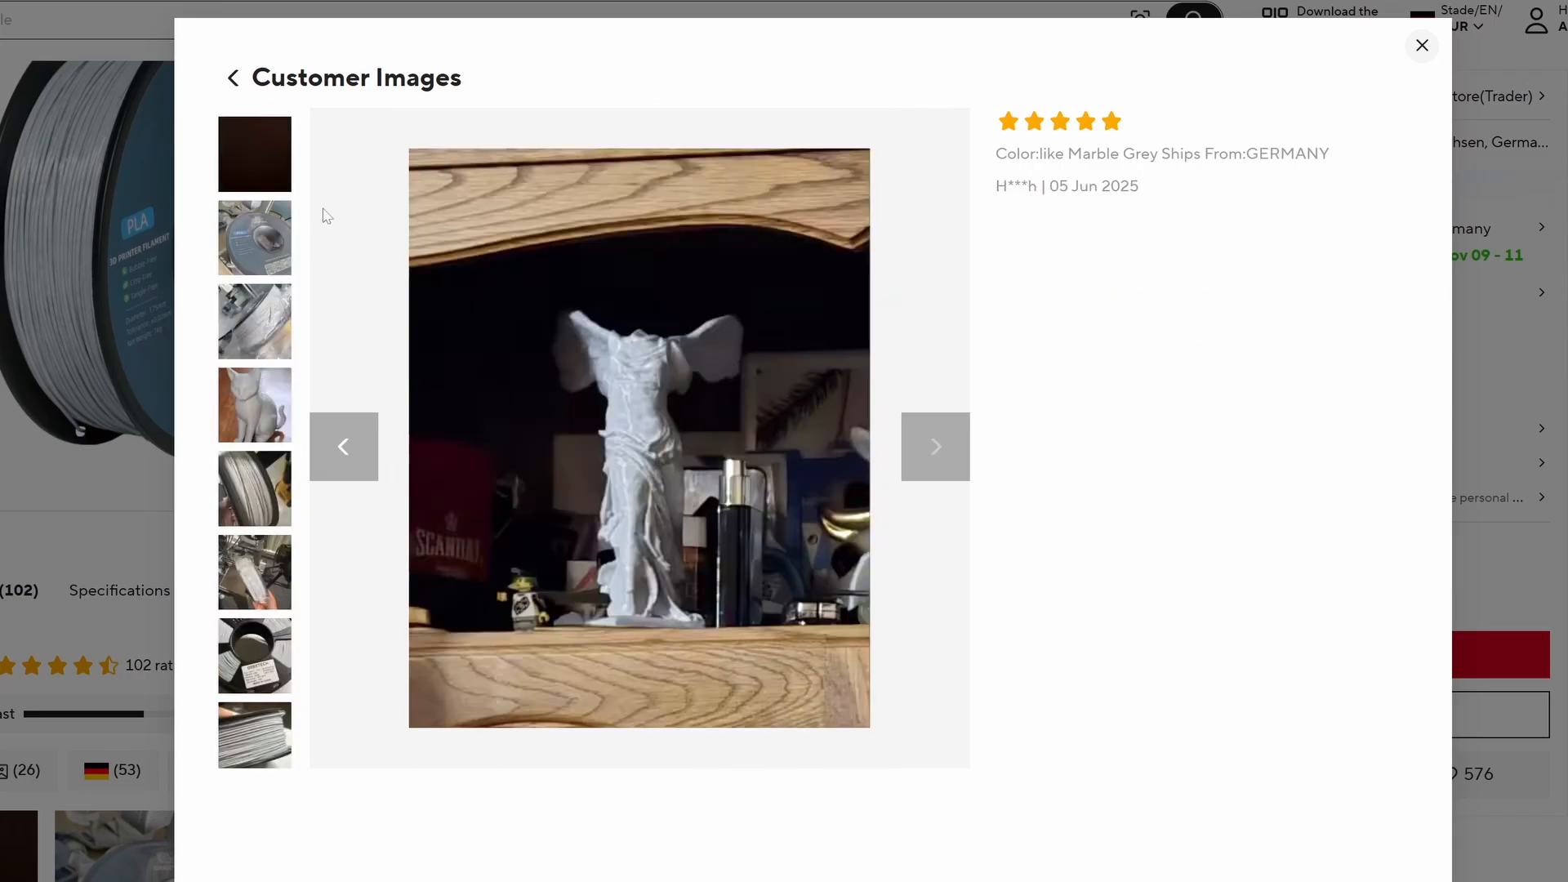
{"action": "left_click", "coordinate": [1421, 45]}
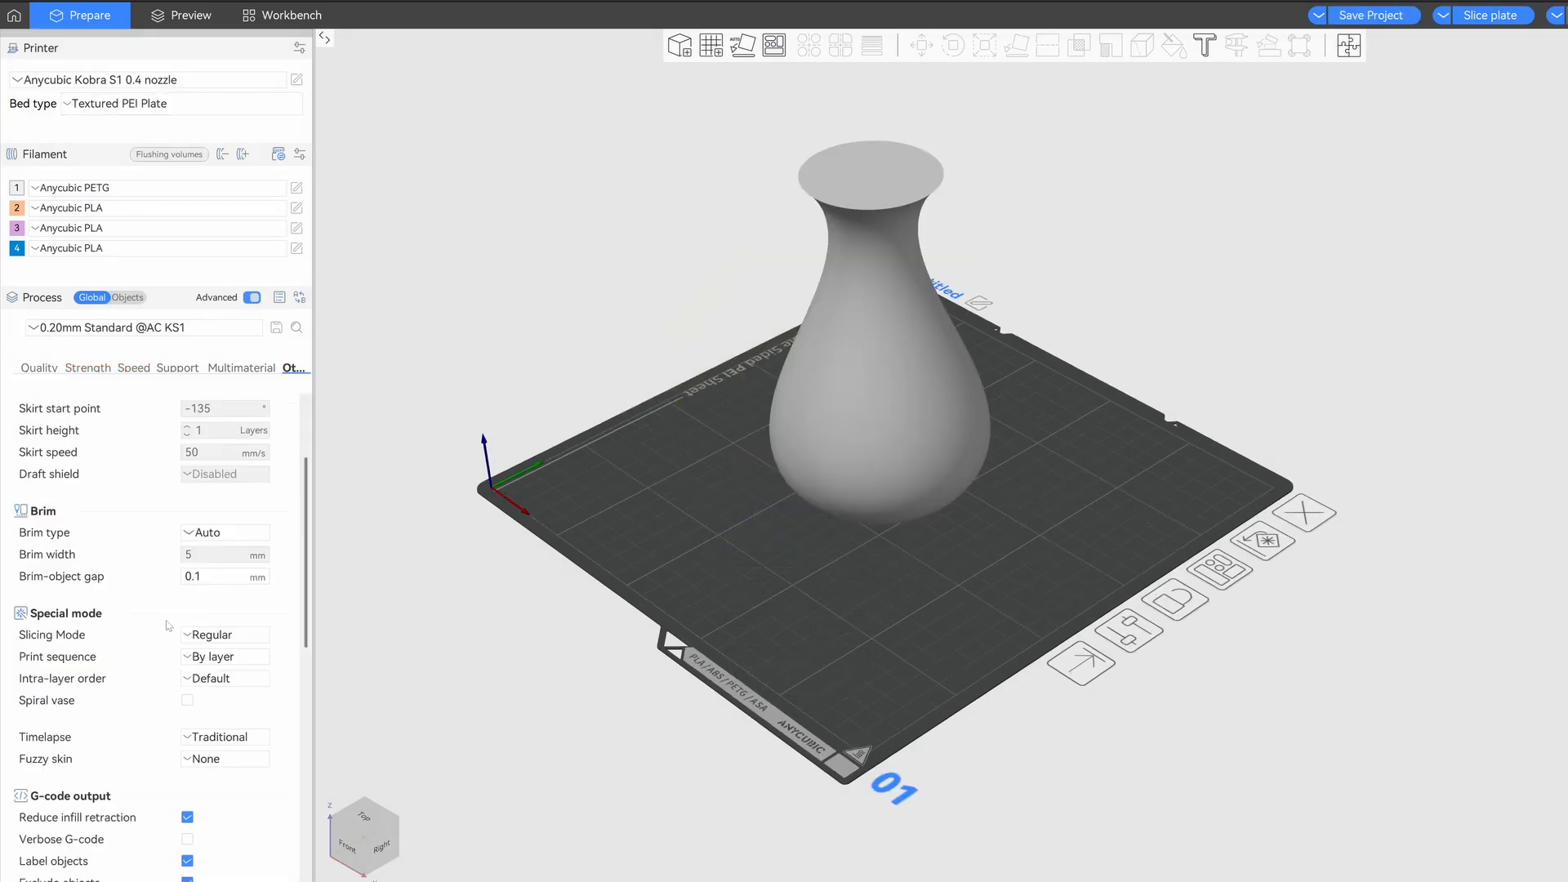
Enable Spiral vase, accept its setting changes, and slice the vase (2h15m, 17.12 g)
{"action": "scroll", "scroll_direction": "down", "scroll_amount": 3}
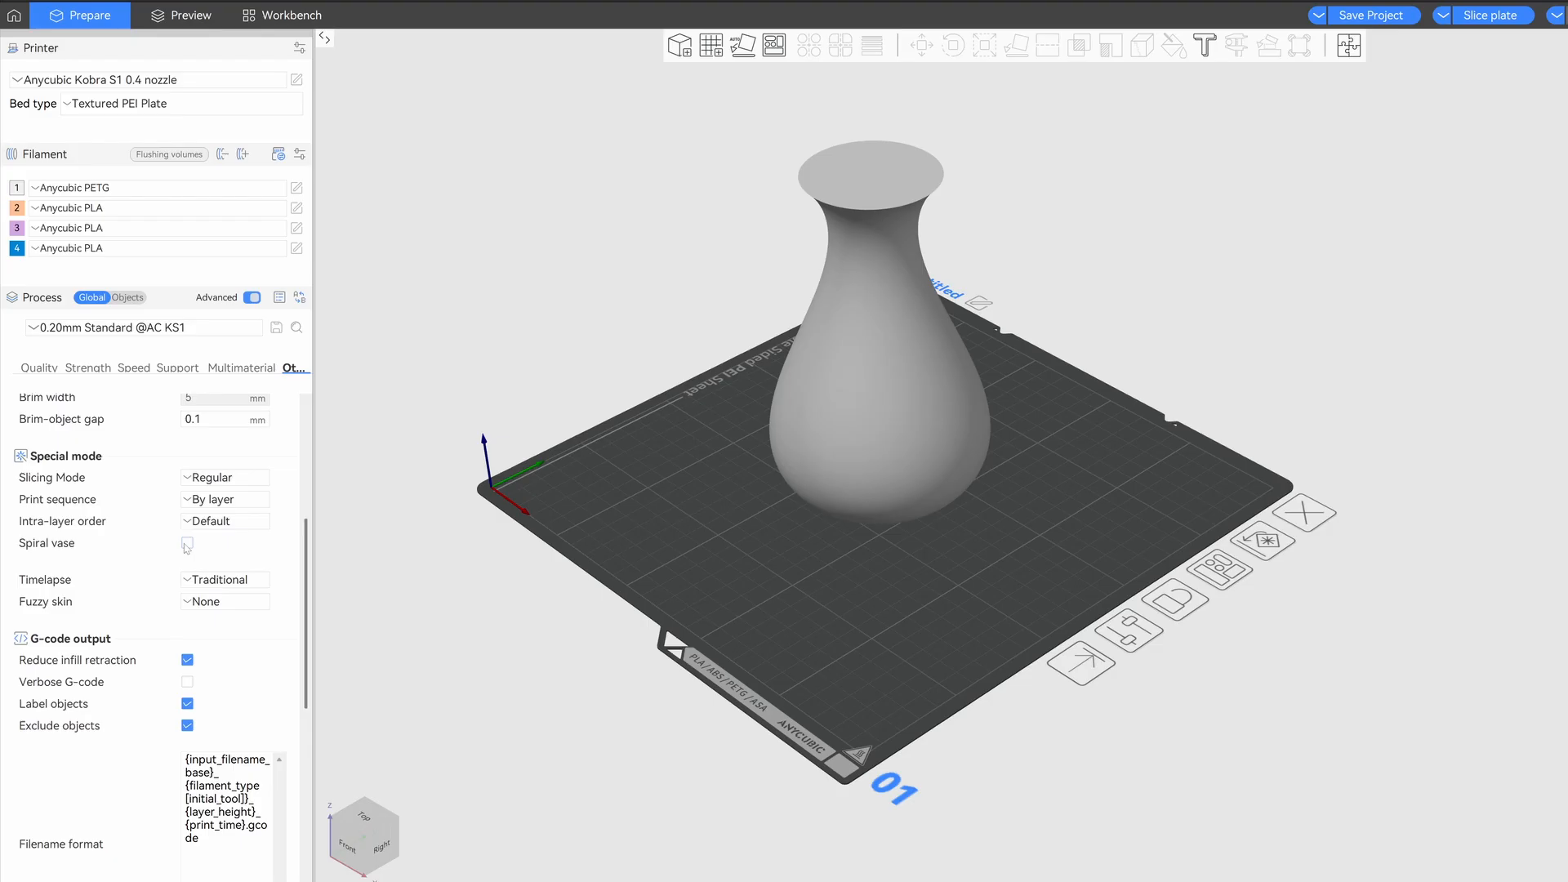
{"action": "left_click", "coordinate": [186, 544]}
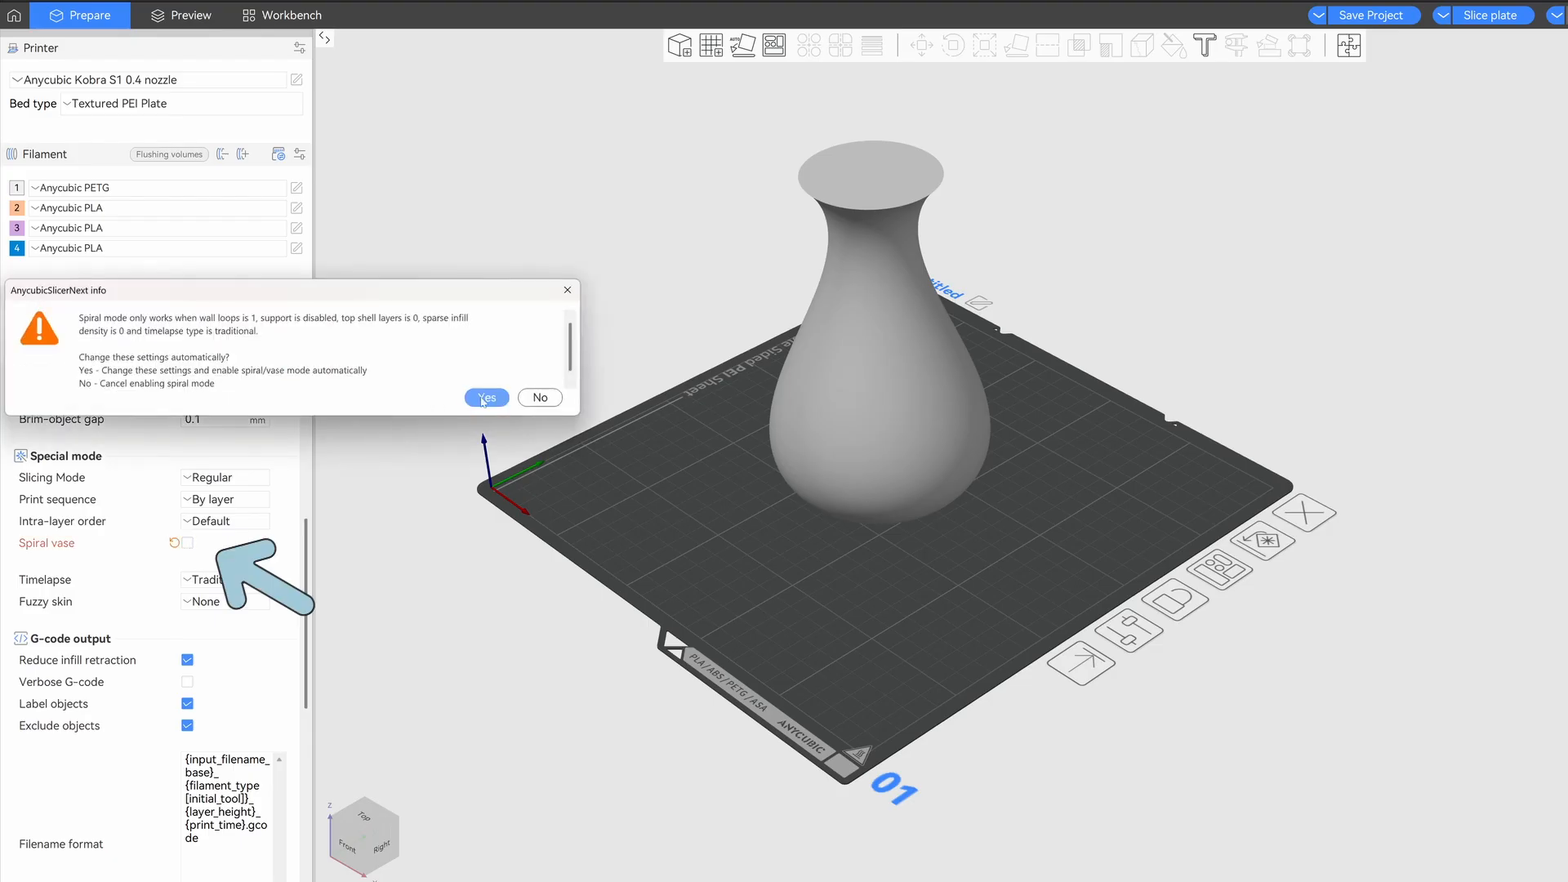
{"action": "left_click", "coordinate": [485, 397]}
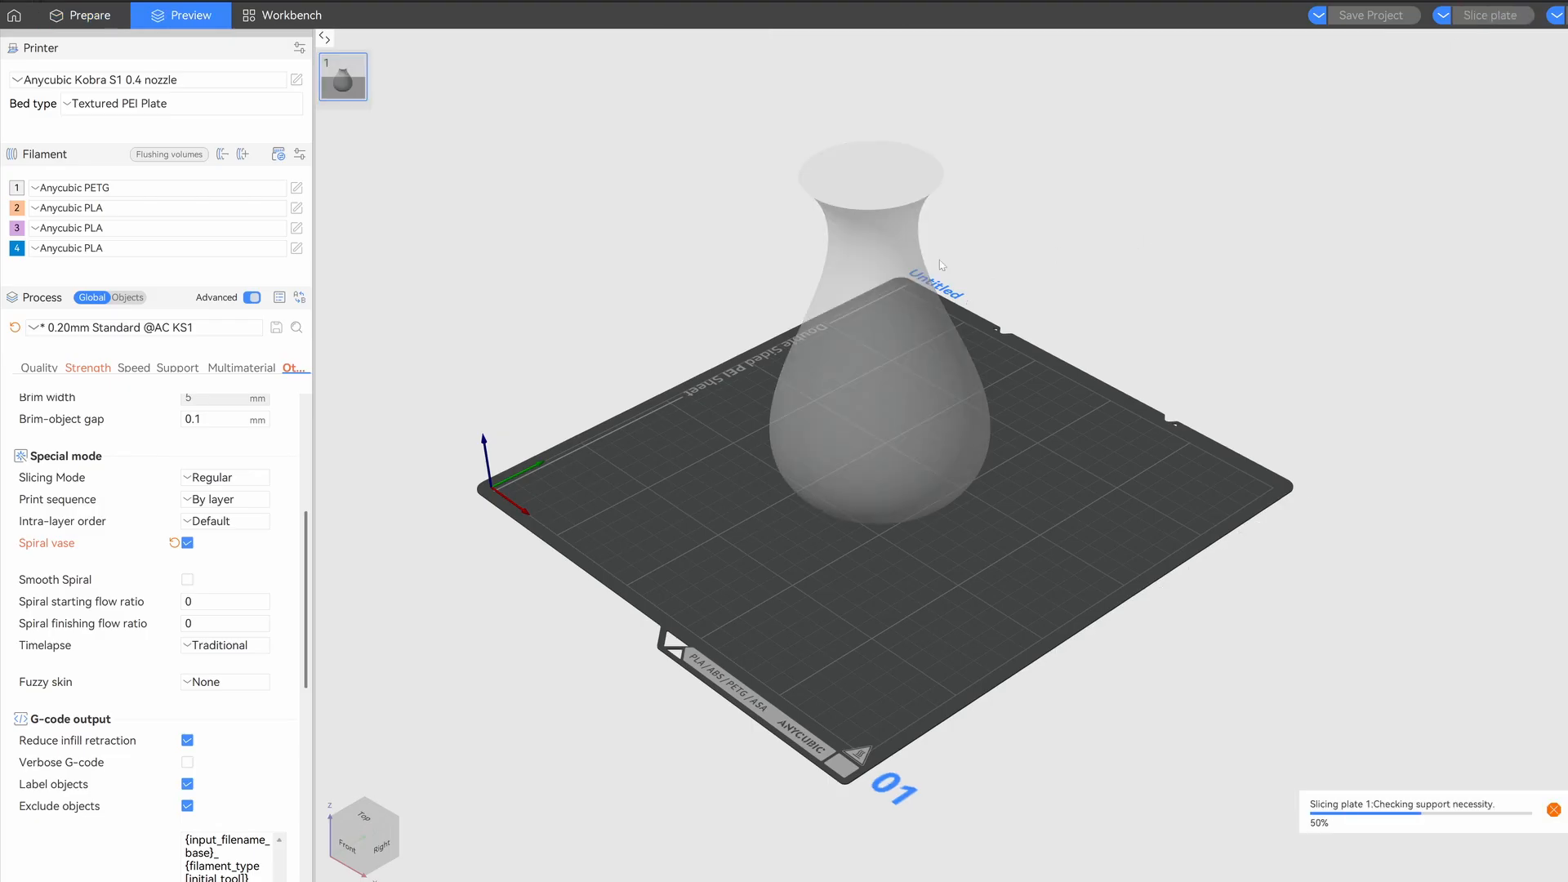
{"action": "left_click", "coordinate": [1490, 15]}
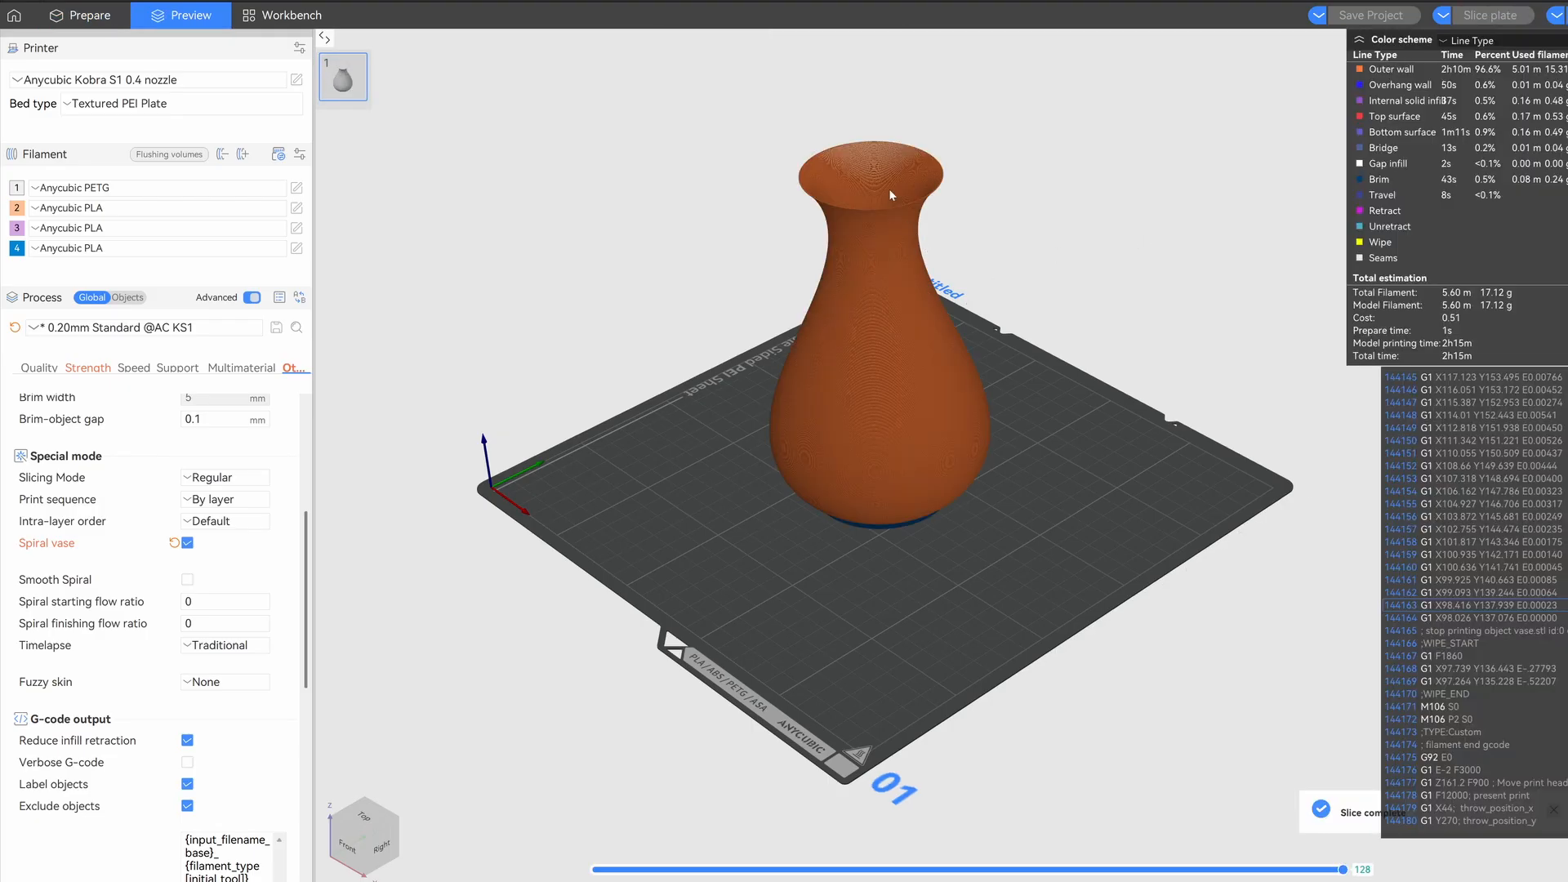